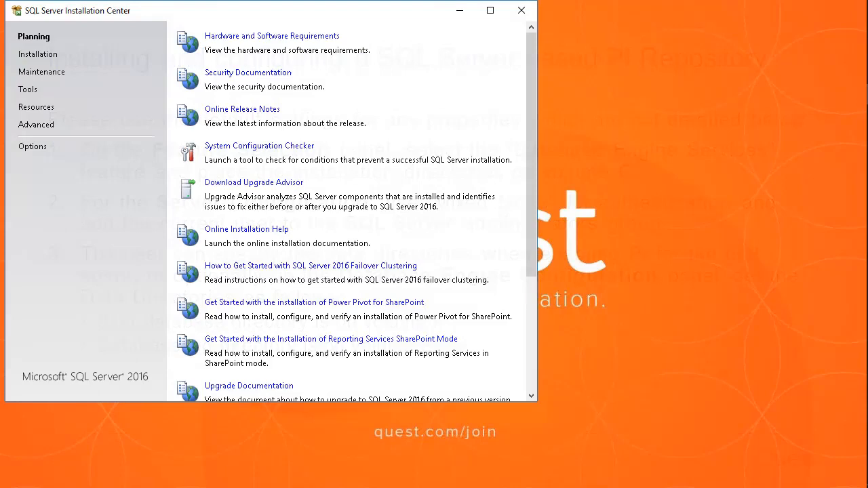
Launch a new stand-alone SQL Server installation from Installation and continue past Product Key
click(38, 54)
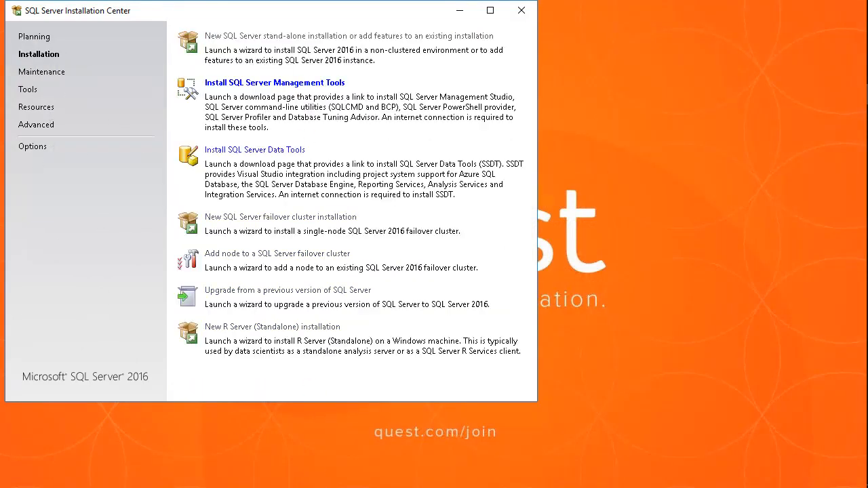
click(351, 35)
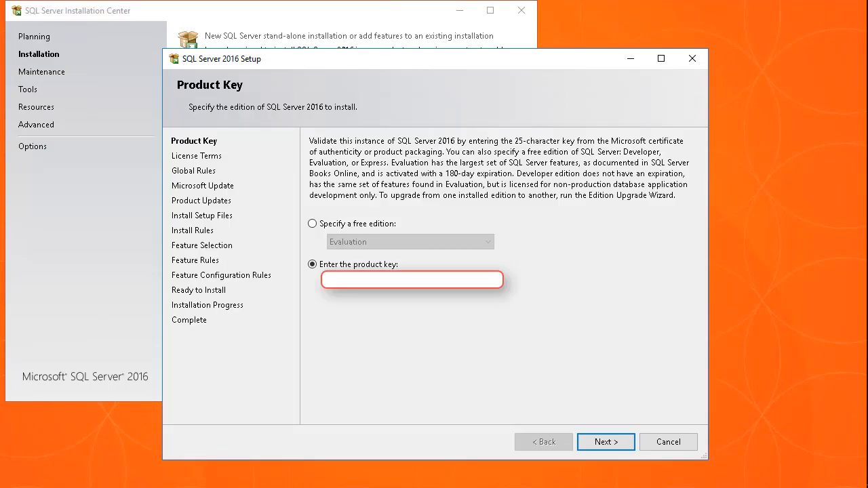
mouse_move(662, 431)
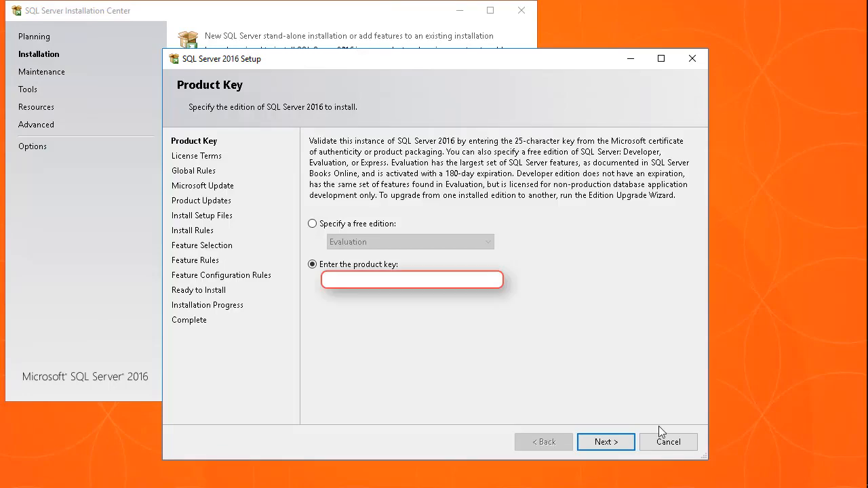
click(605, 442)
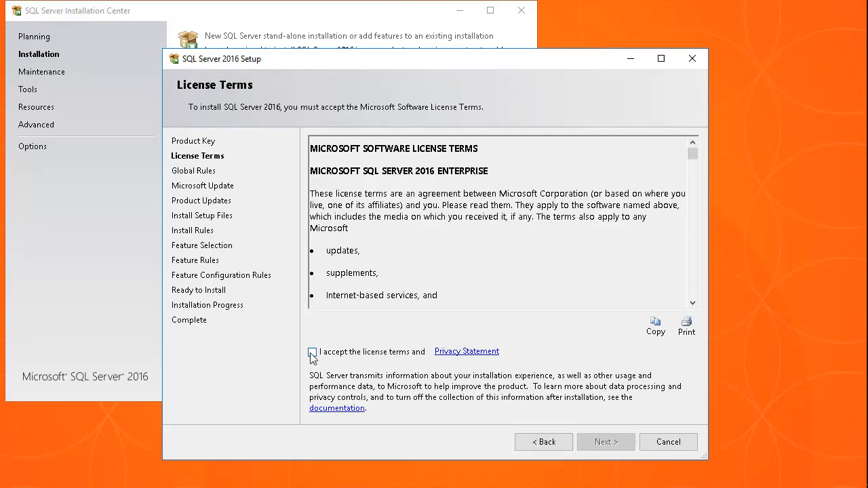
Accept the license terms, keep Microsoft Update on, and pass the rule checks to Feature Selection
click(605, 442)
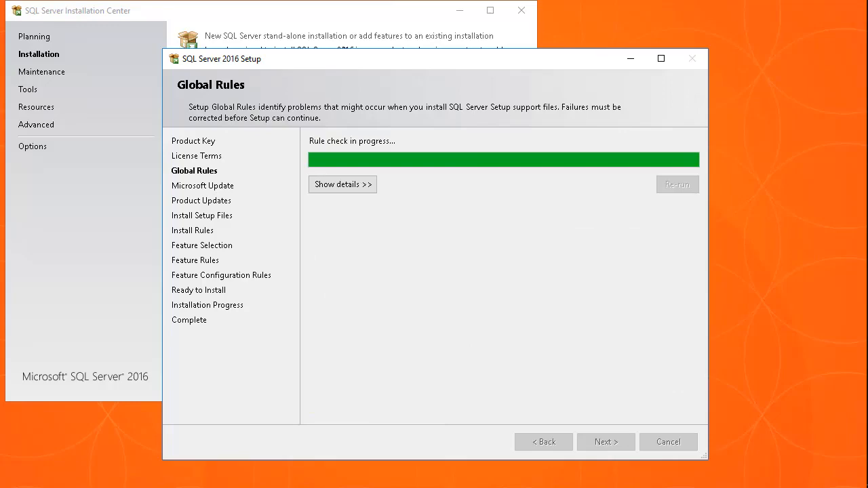
click(605, 442)
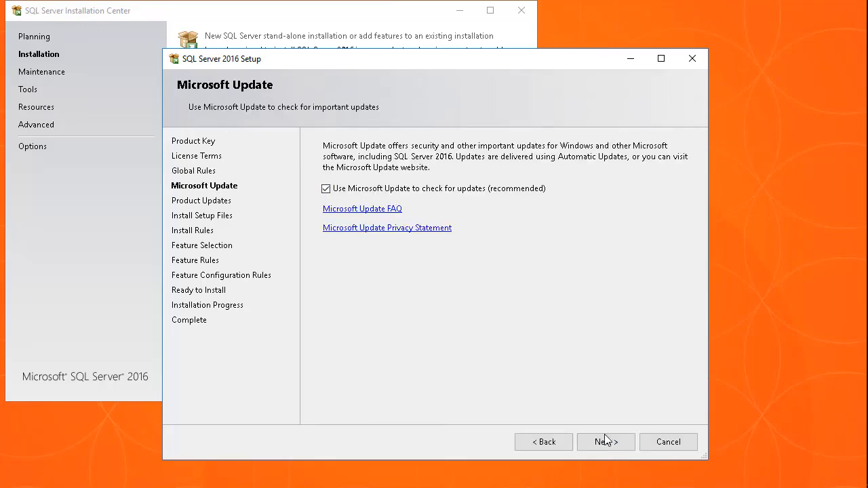
click(605, 442)
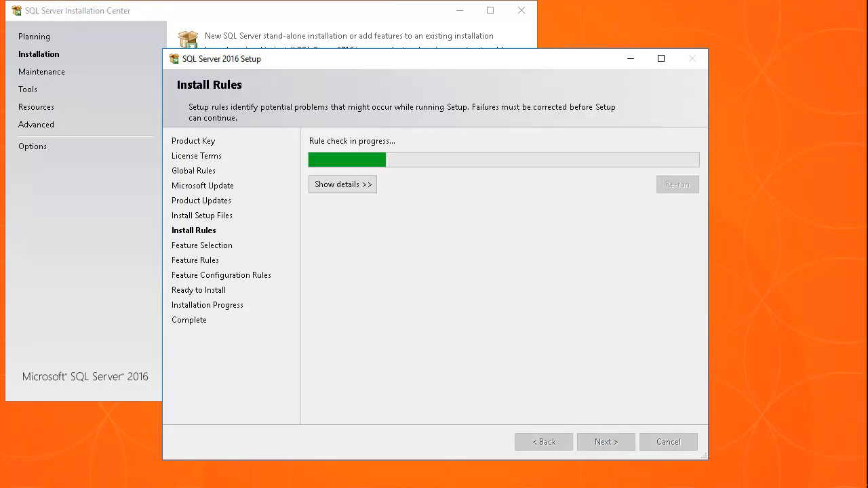
click(605, 442)
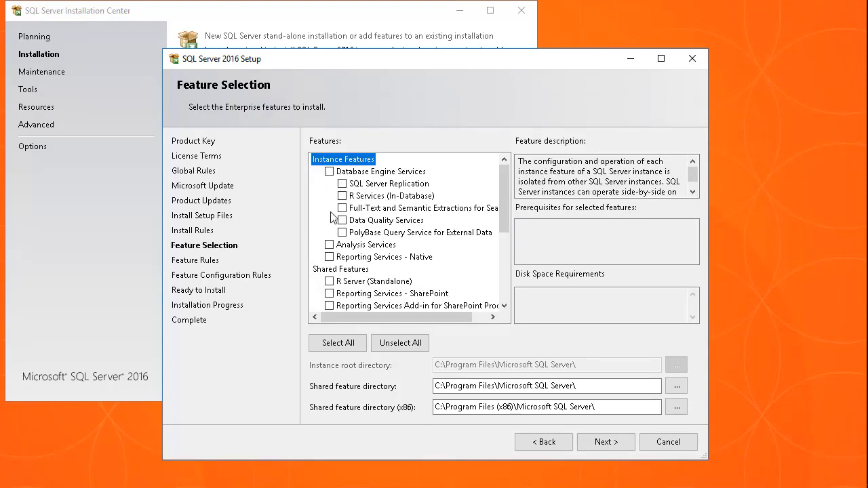
Select Database Engine Services as the feature and advance to Instance Configuration
click(328, 171)
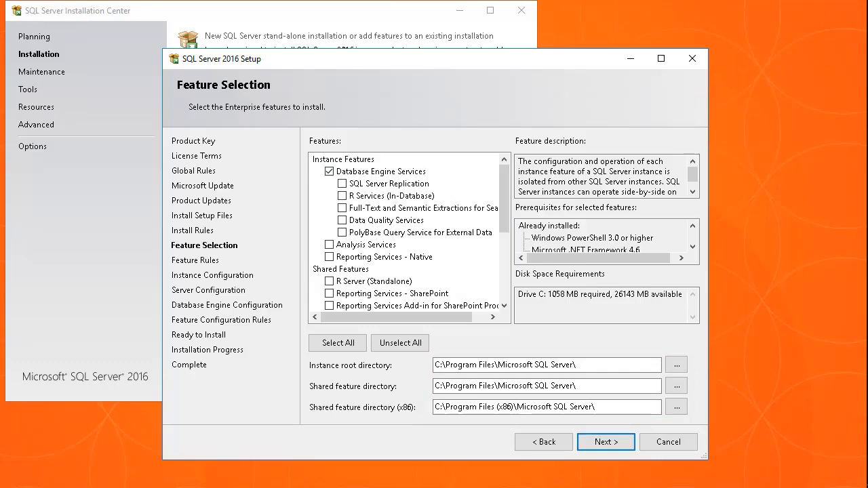
click(605, 442)
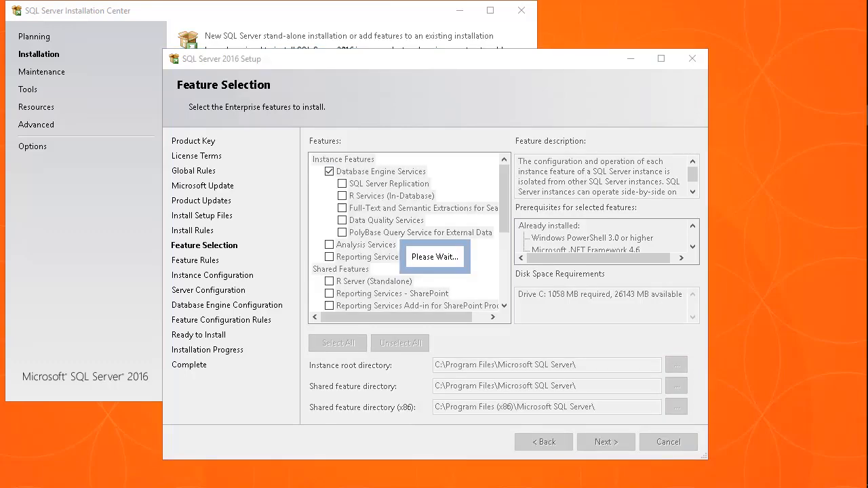
click(605, 442)
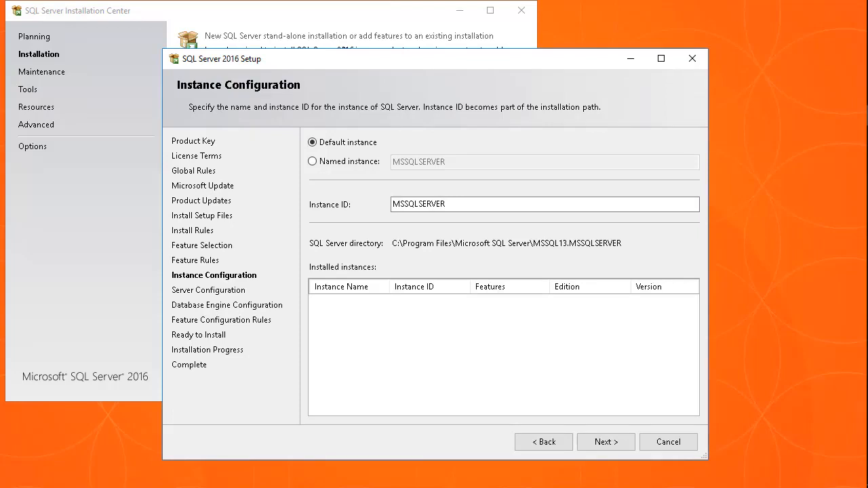
Keep the default MSSQLSERVER instance and service accounts, reaching Database Engine Configuration
click(605, 442)
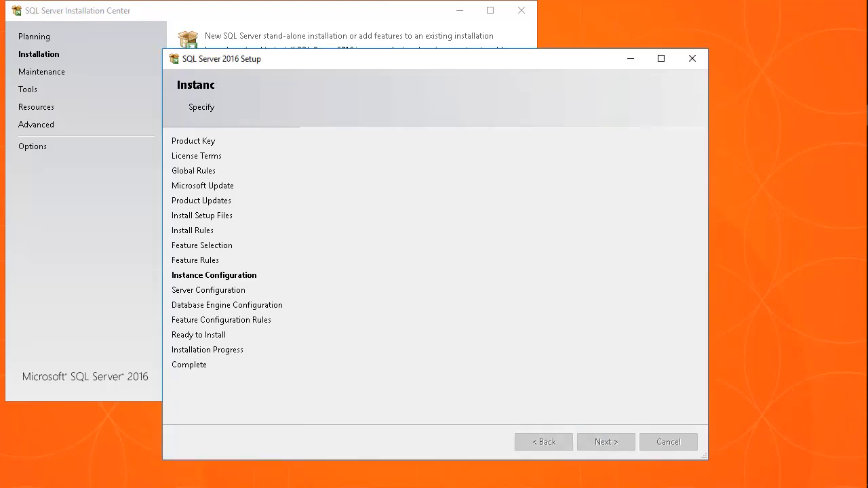
click(605, 442)
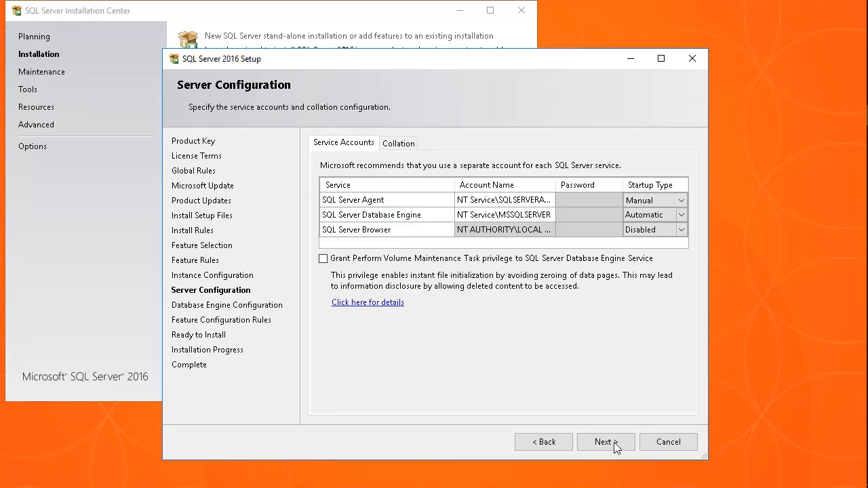
click(602, 443)
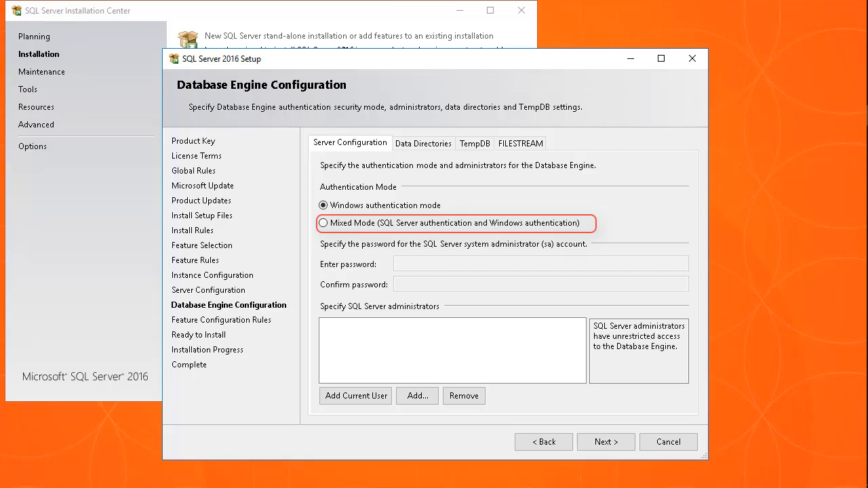
Choose Mixed Mode authentication and add the local Administrator account as a SQL Server administrator
click(324, 222)
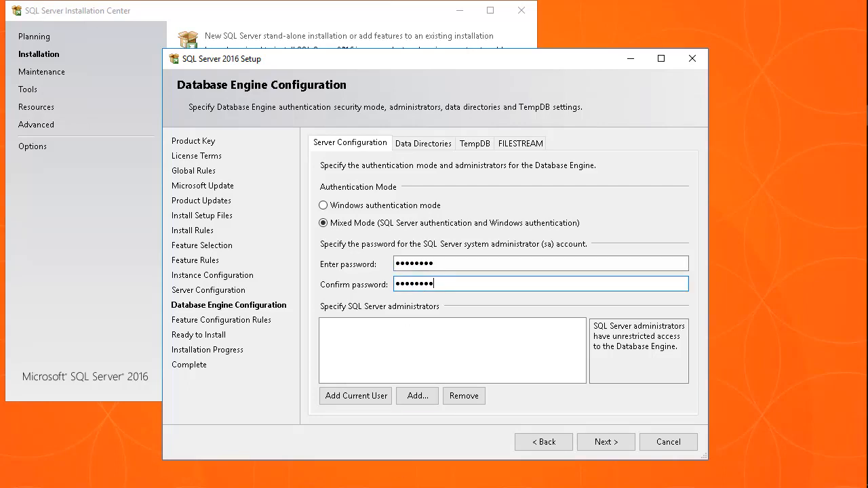
click(418, 396)
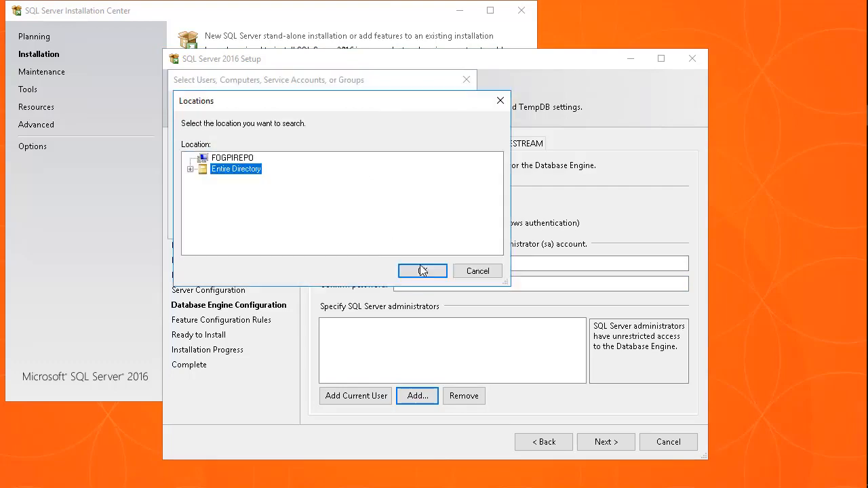
click(422, 271)
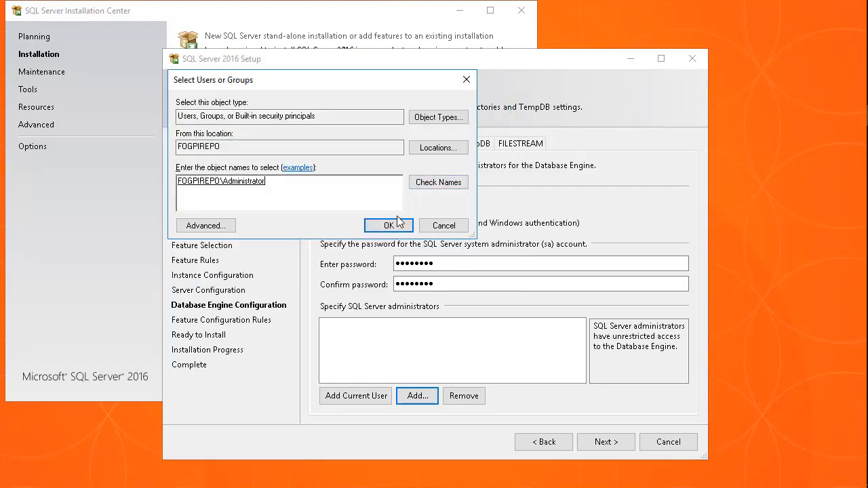
click(388, 225)
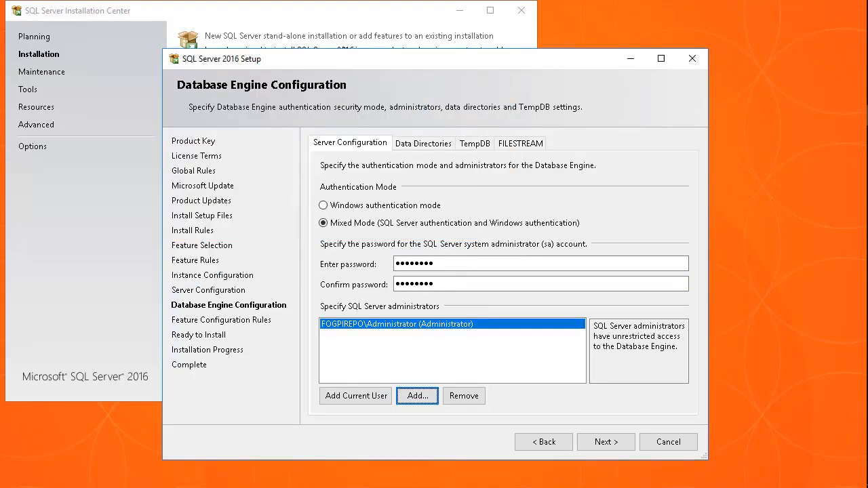
Add the second administrator account and move to the Data Directories settings
click(417, 396)
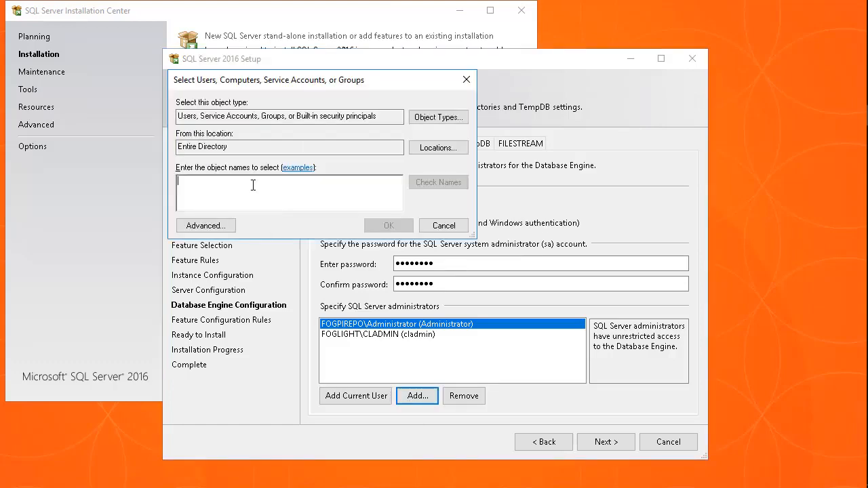
click(388, 226)
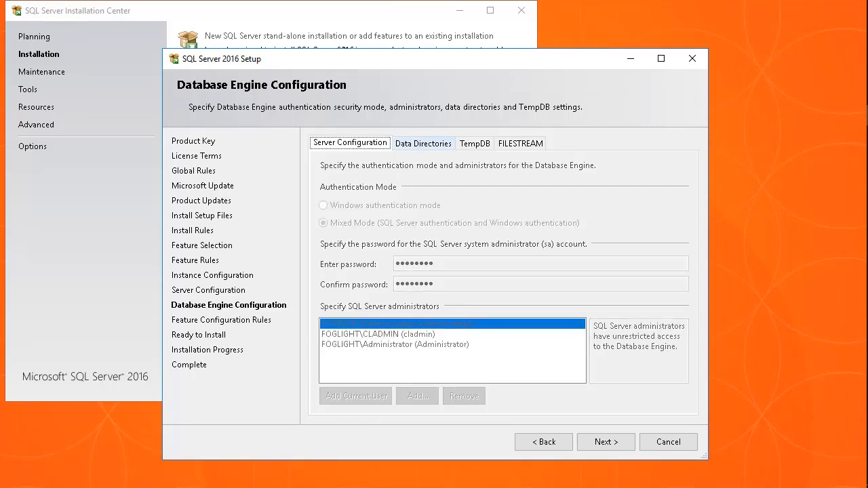
click(423, 144)
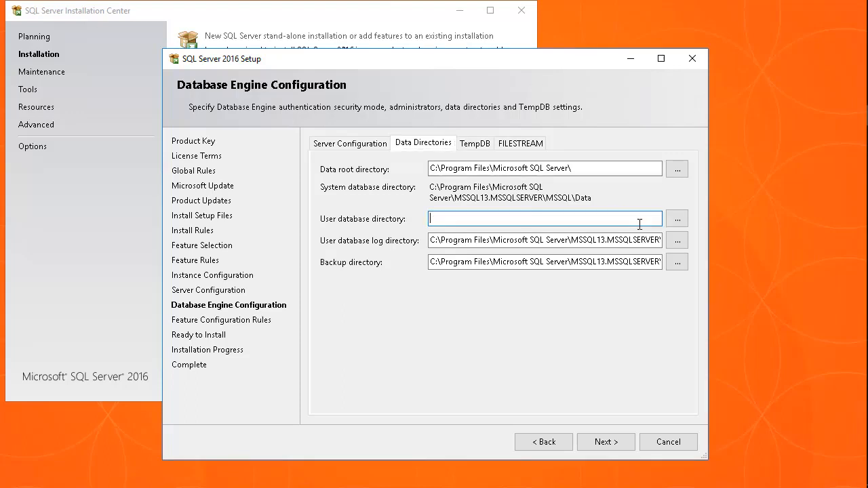
Set user databases to F:\PIDBData and logs to E:\PIDBLog, review TempDB, and continue
text(F:\PIDBData)
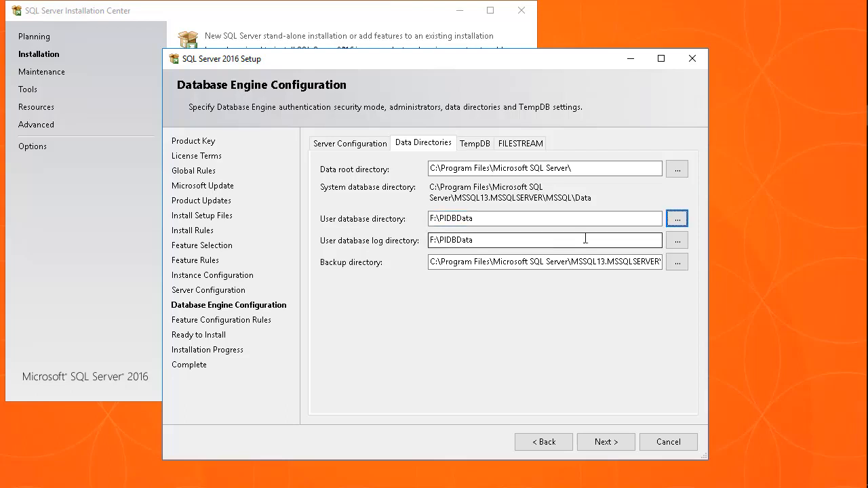
text(E:\PIDBLog)
click(546, 261)
text(F:\PIDB)
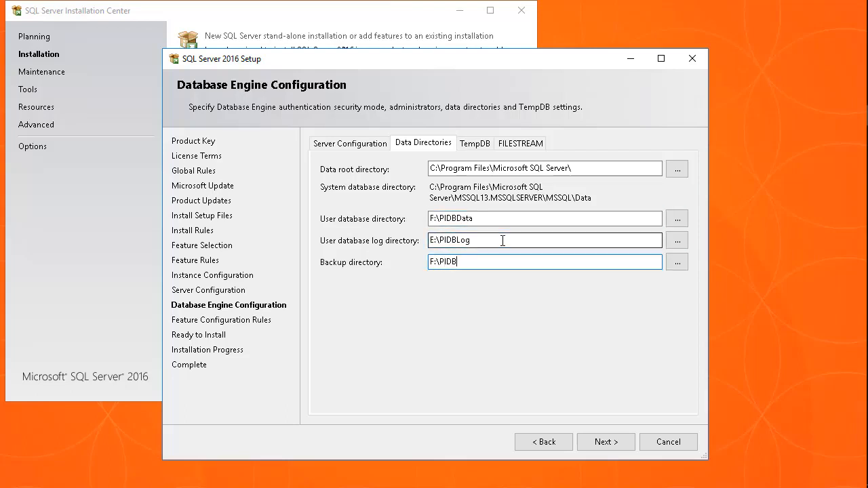
click(475, 143)
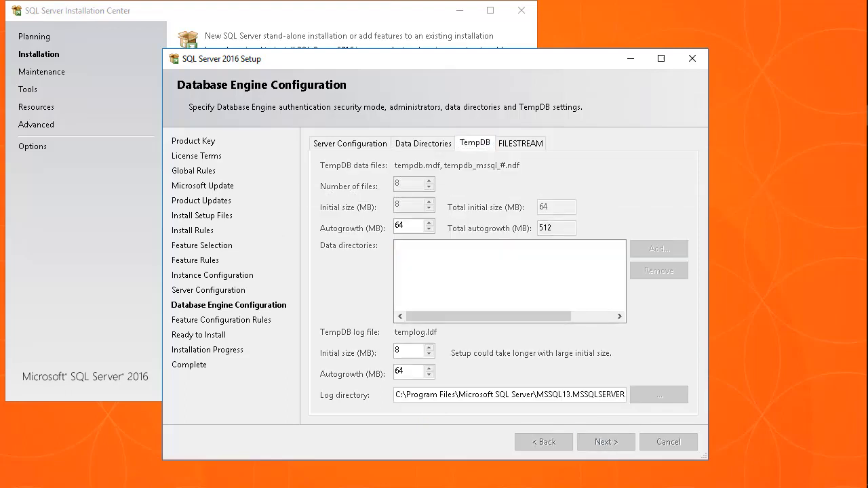
click(605, 443)
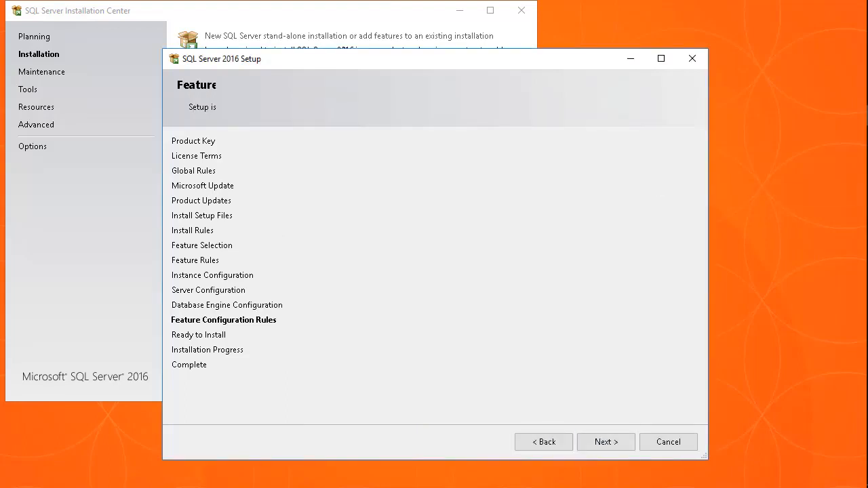
Pass Feature Configuration Rules, review Ready to Install, and run the Database Engine installation to completion
click(605, 443)
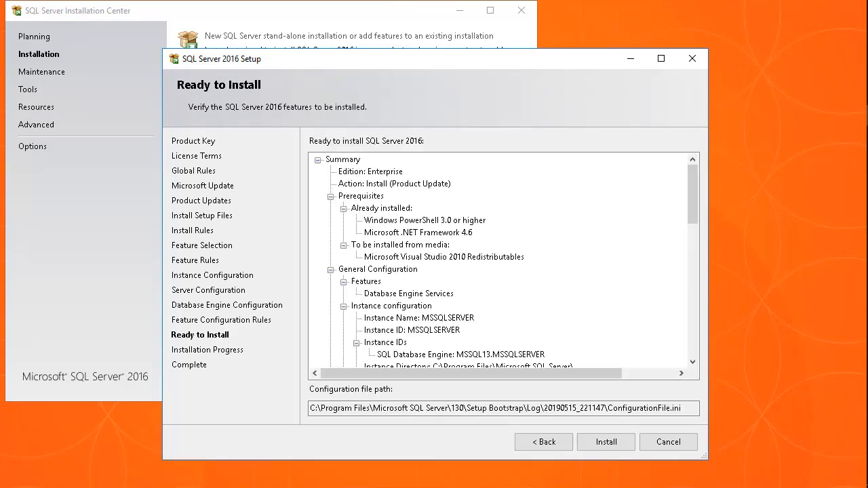
click(605, 442)
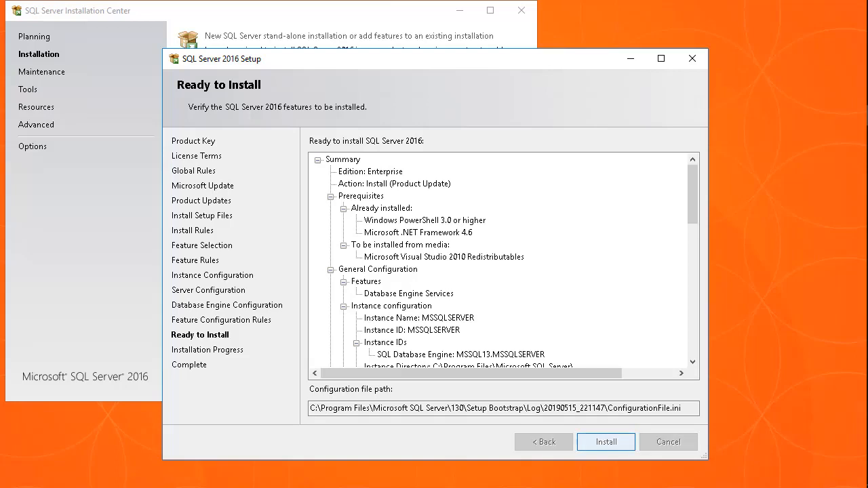
click(605, 442)
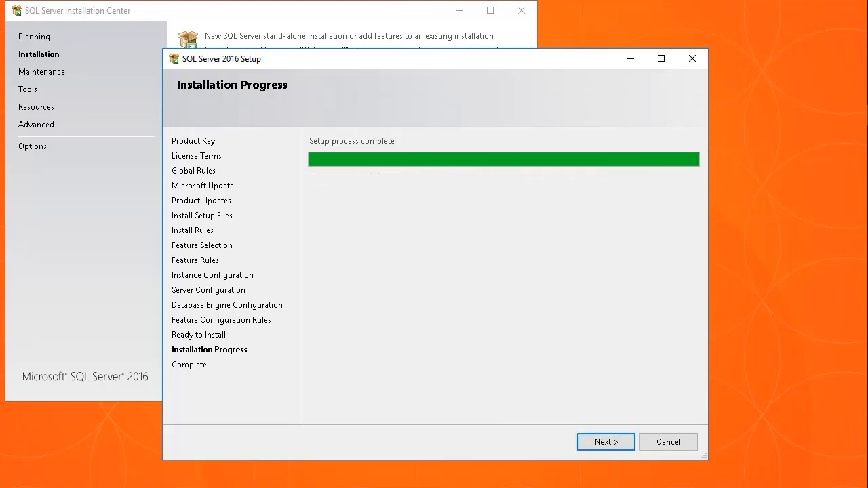
click(605, 442)
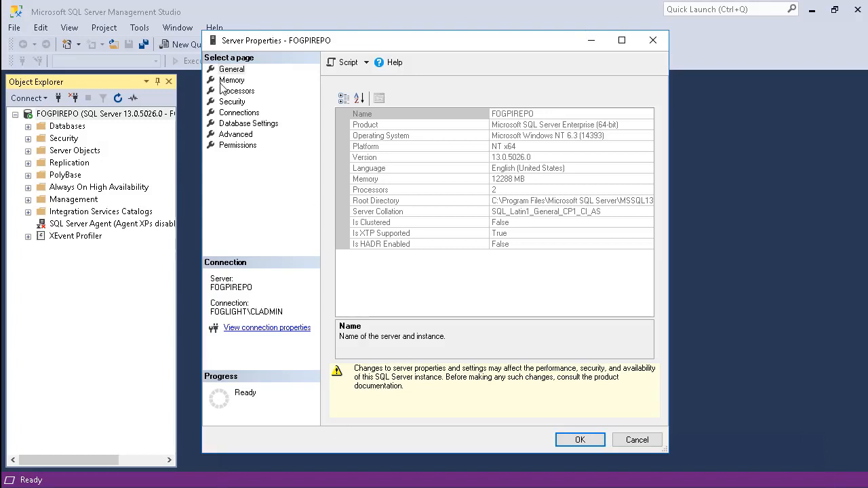
Set Maximum server memory to 55296 MB on the Memory page and apply it
click(232, 80)
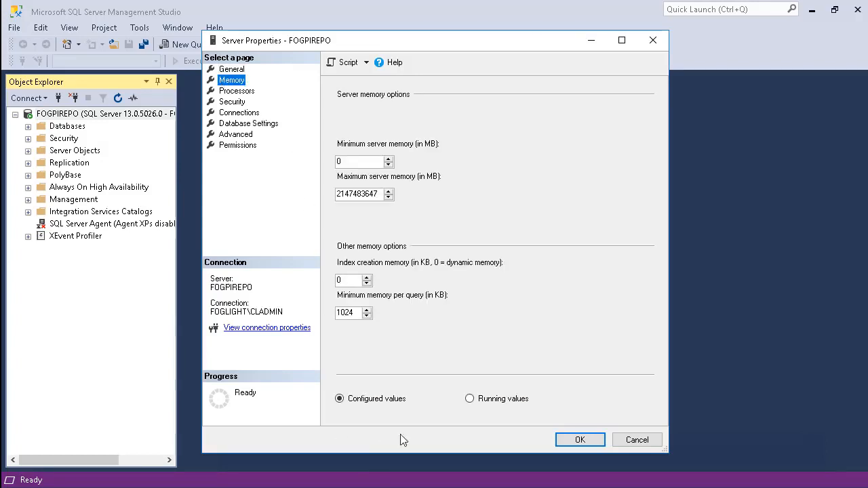
triple_click(363, 194)
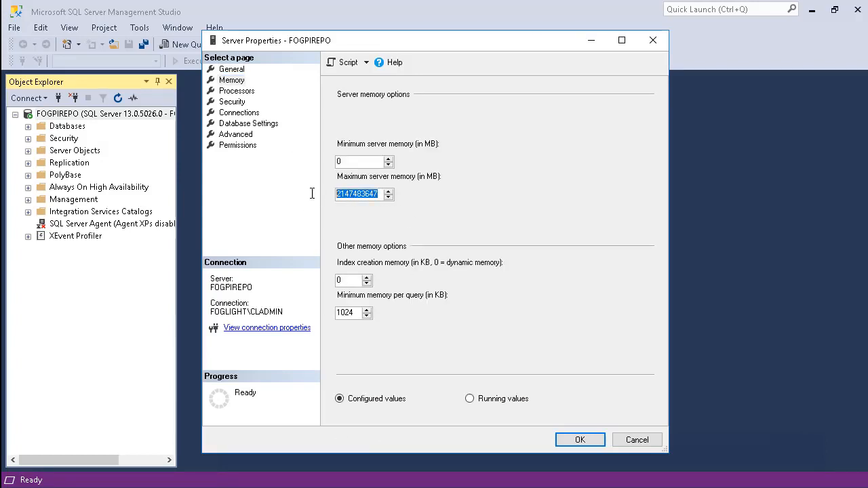
text(55296)
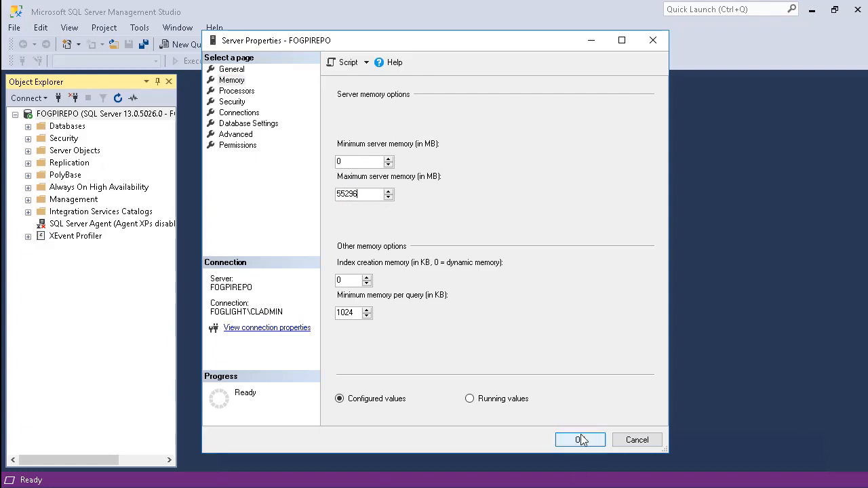
click(581, 439)
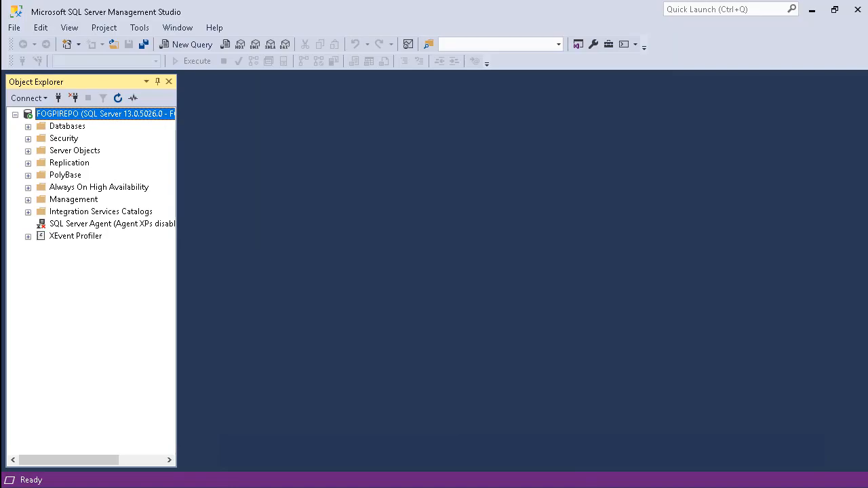